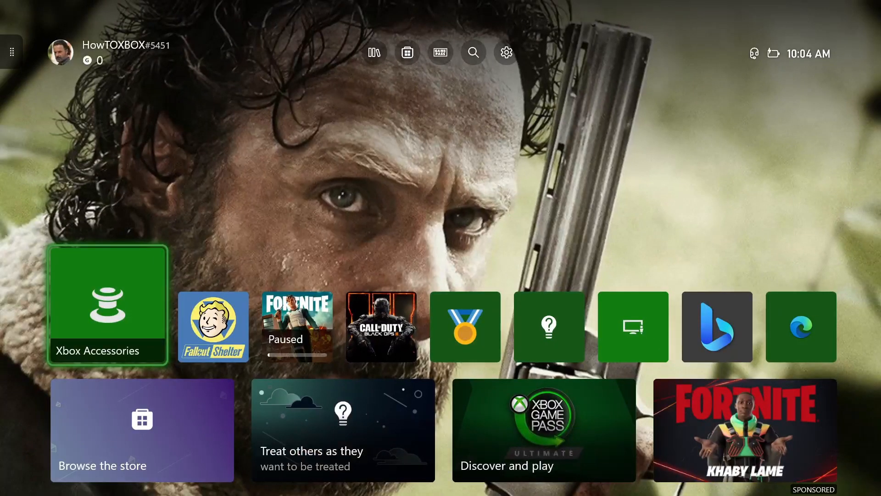
- Reach Settings from Profile & system and move down to the Preferences category
{"action": "left_click", "coordinate": [59, 53]}
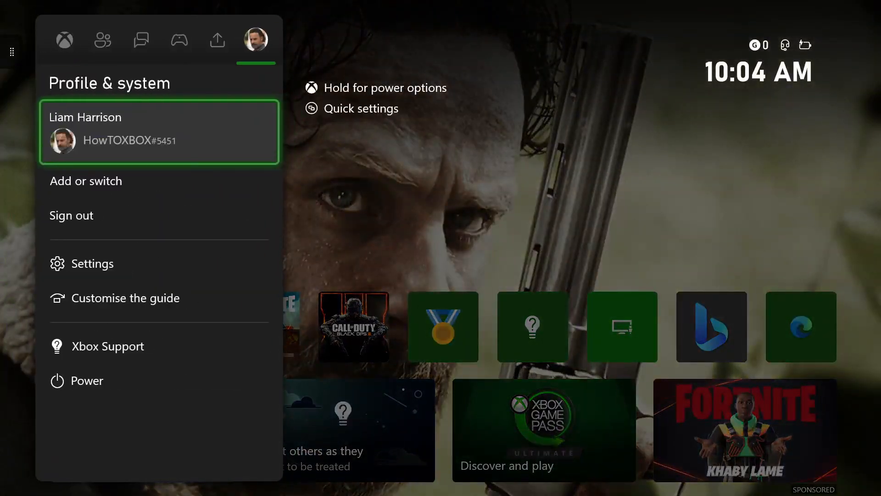
{"action": "left_click", "coordinate": [94, 263]}
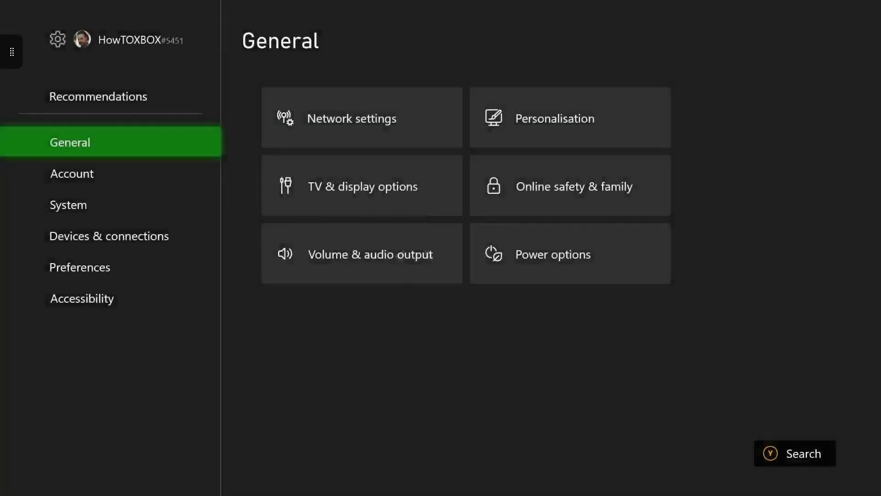
{"action": "left_click", "coordinate": [68, 205]}
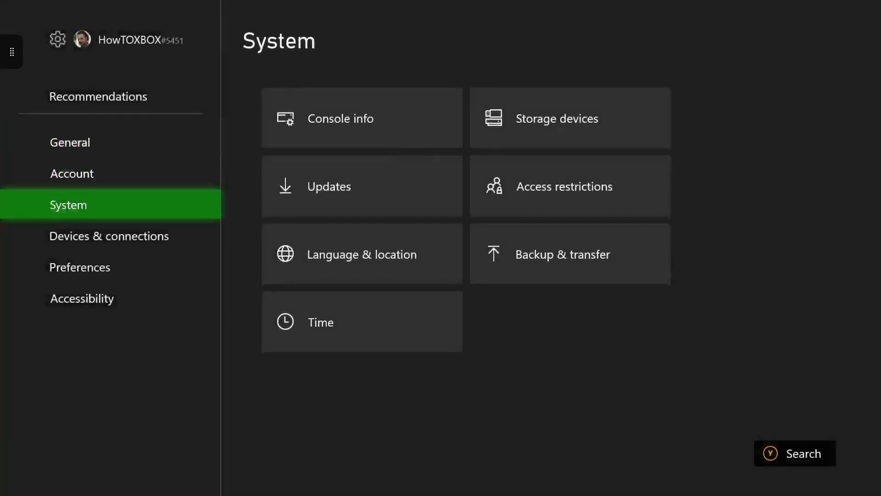
{"action": "left_click", "coordinate": [80, 266]}
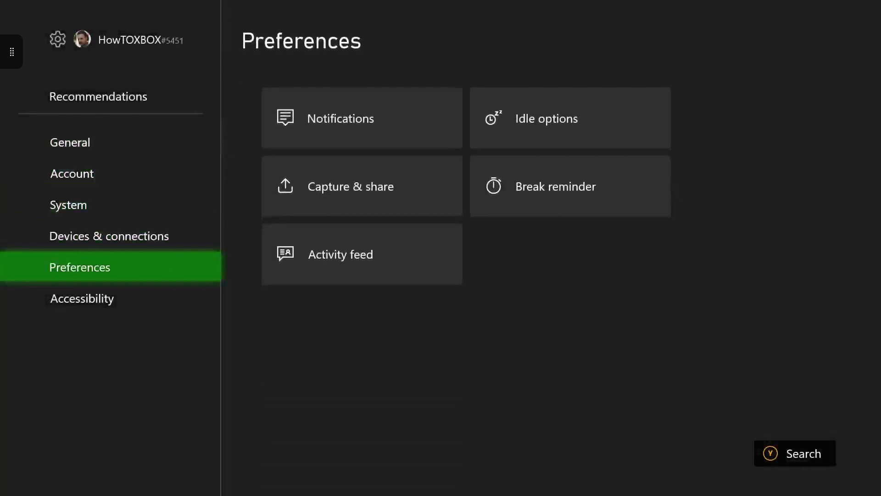
{"action": "mouse_move", "coordinate": [362, 186]}
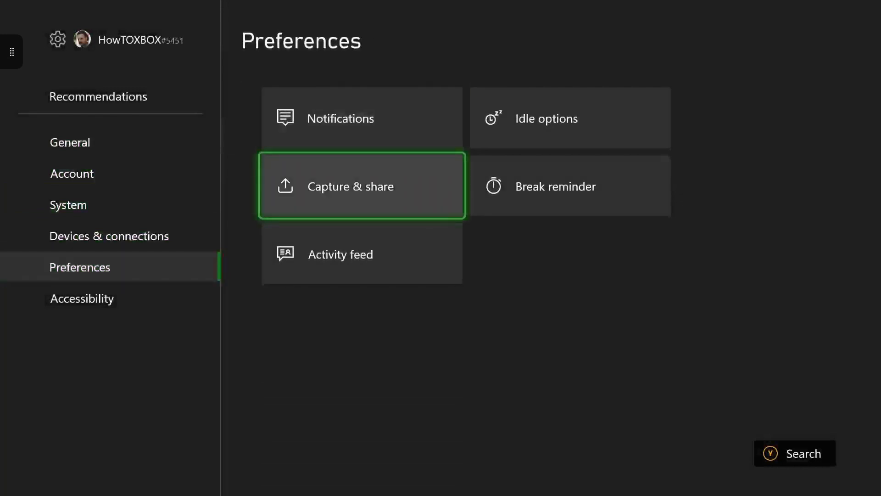
- Set Record what happened in Capture & share to the last 1 minute
{"action": "left_click", "coordinate": [361, 186]}
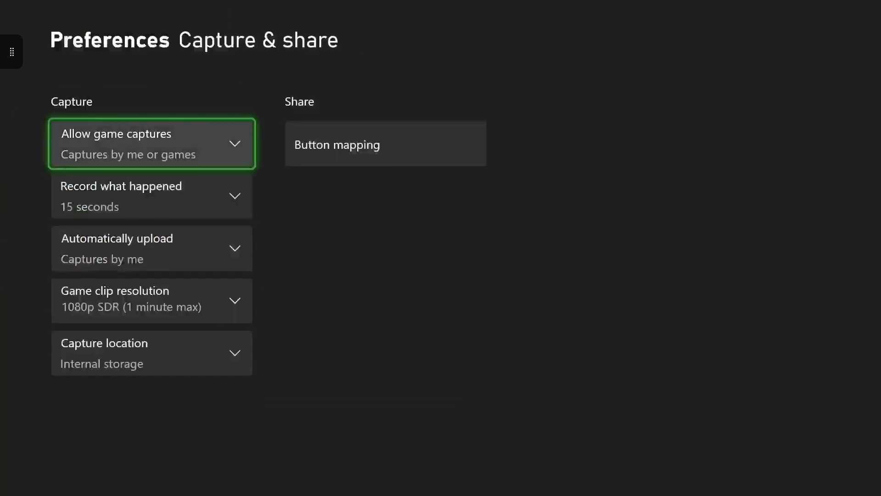
{"action": "left_click", "coordinate": [151, 143]}
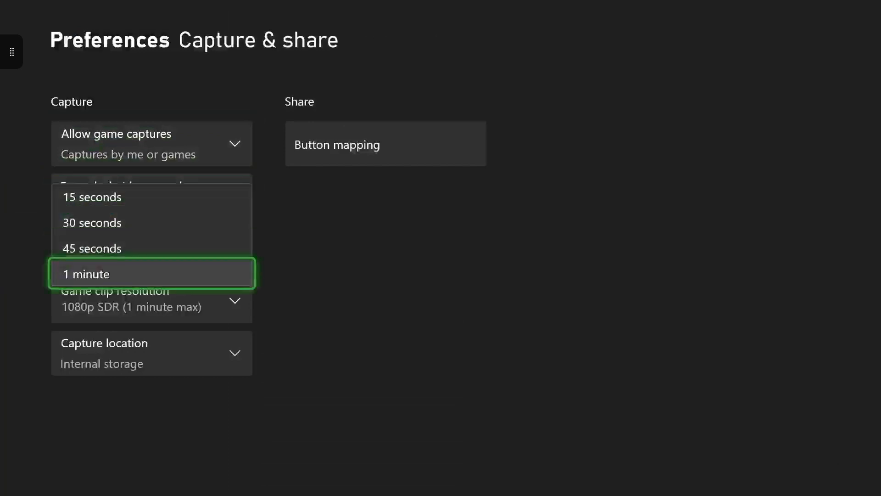
{"action": "left_click", "coordinate": [150, 274]}
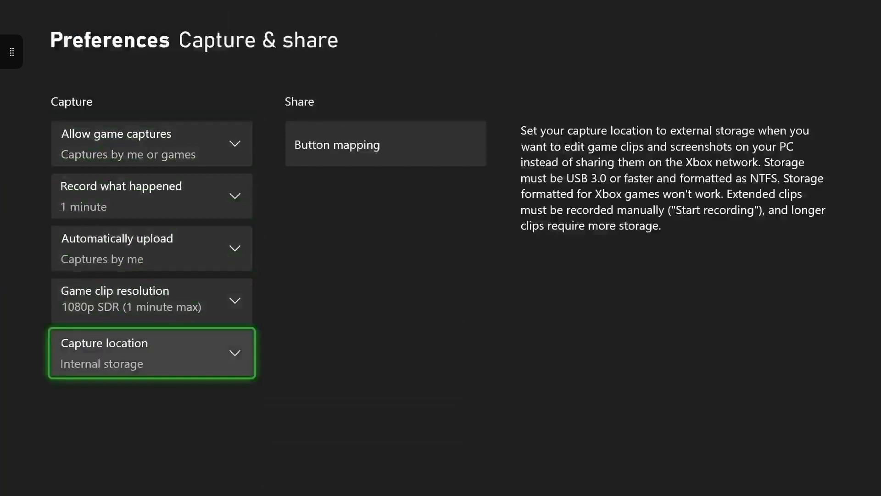
- Bring up the Share button mapping settings for the controller
{"action": "key", "text": "up"}
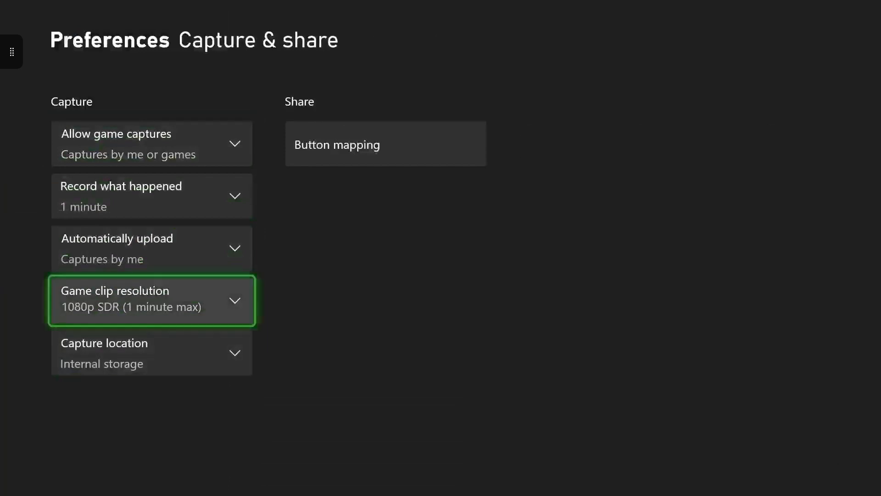
{"action": "left_click", "coordinate": [385, 143]}
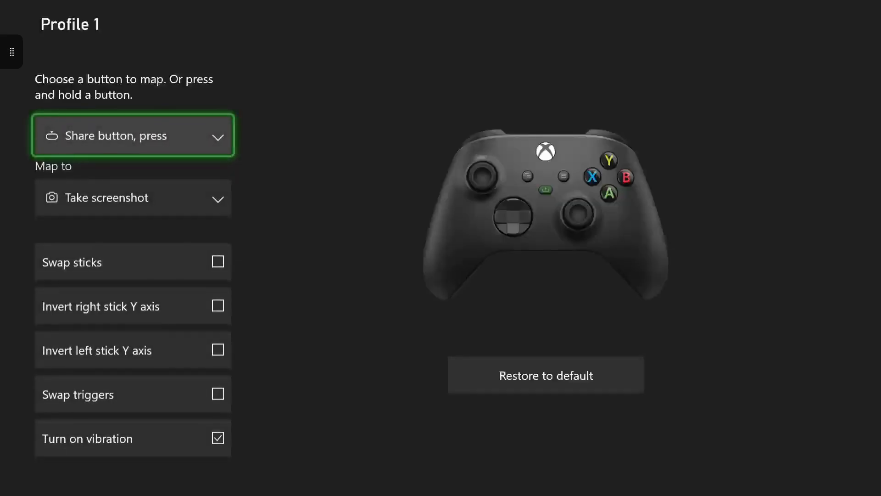
- Browse the mappable Share button options, then show the guide's Capture & share shortcuts
{"action": "left_click", "coordinate": [133, 135]}
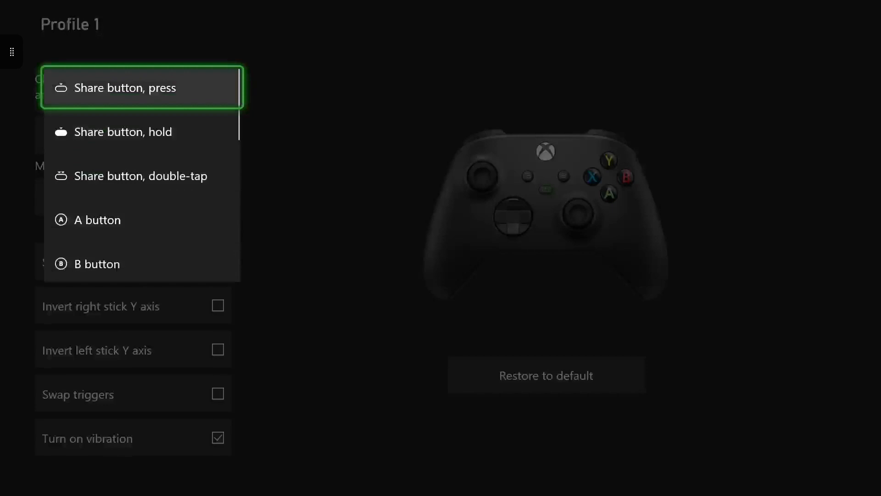
{"action": "left_click", "coordinate": [142, 263]}
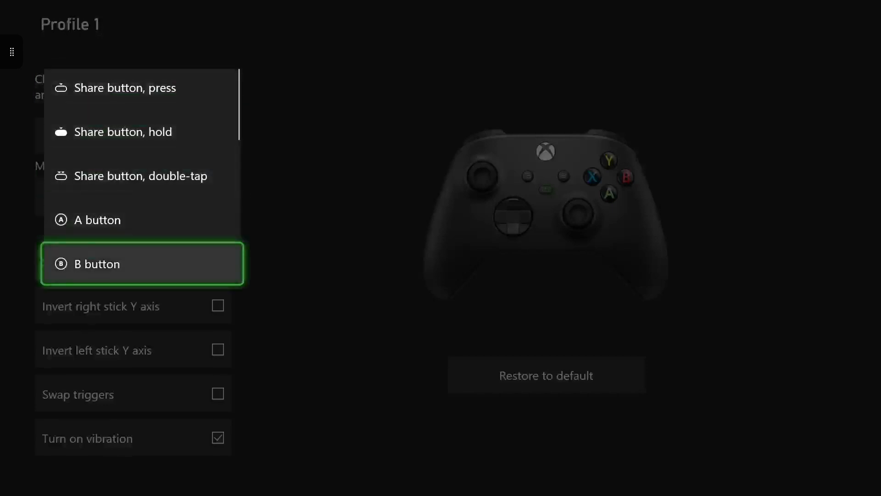
{"action": "left_click", "coordinate": [132, 88]}
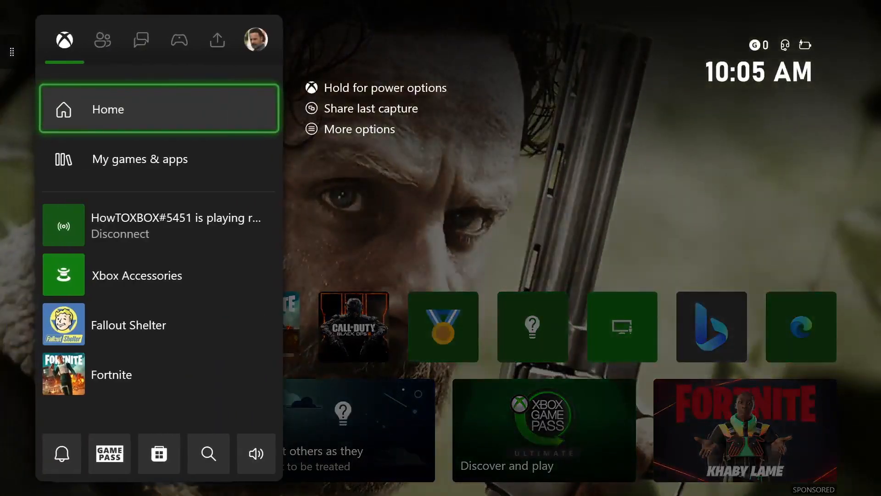
{"action": "left_click", "coordinate": [217, 39]}
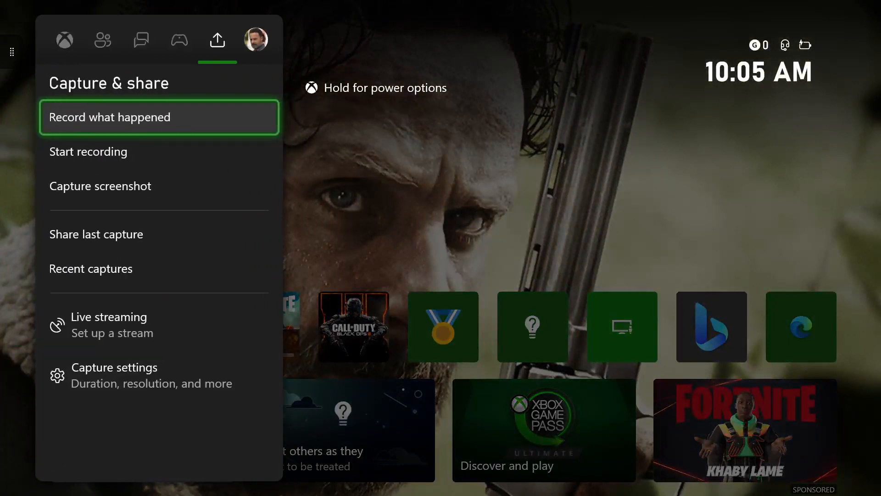